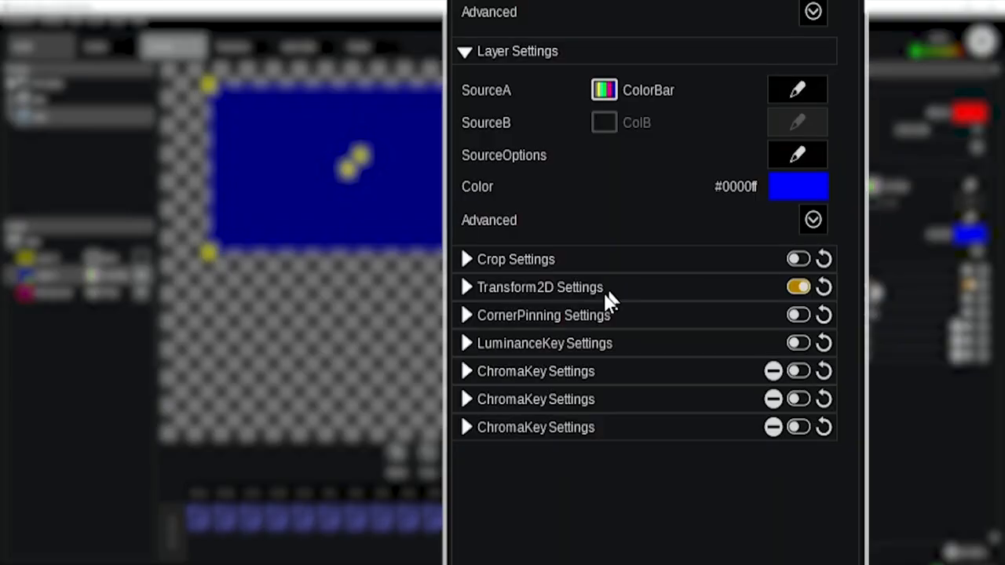
mouse_move(620, 325)
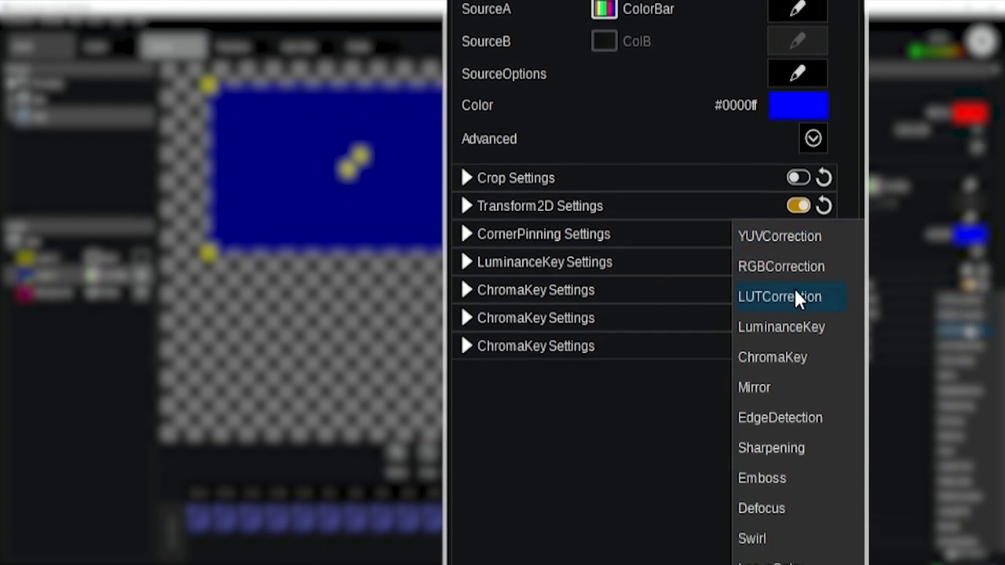
Add a VirtualPTZ effect to the layer after its three ChromaKey effects
scroll(down, 3)
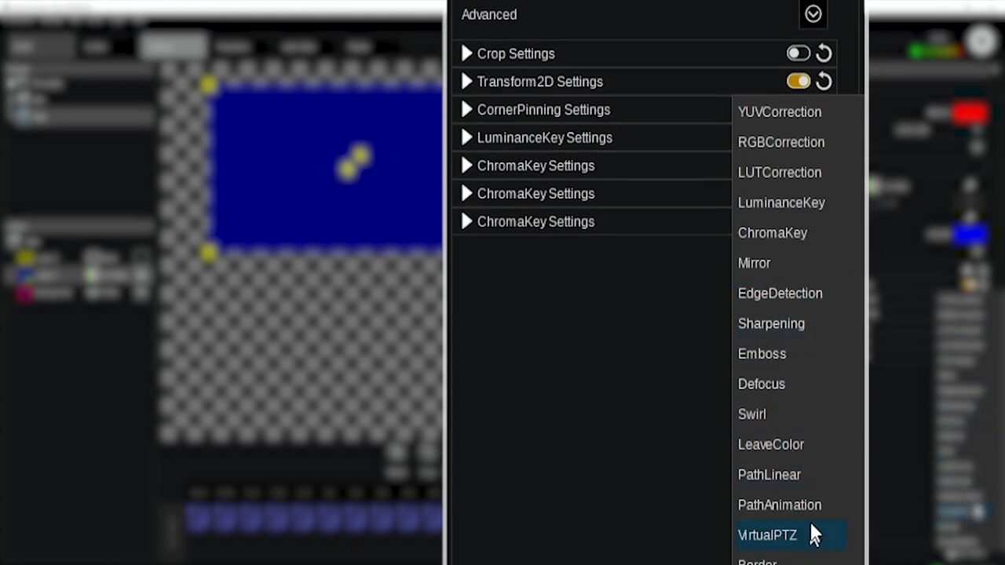
mouse_move(810, 465)
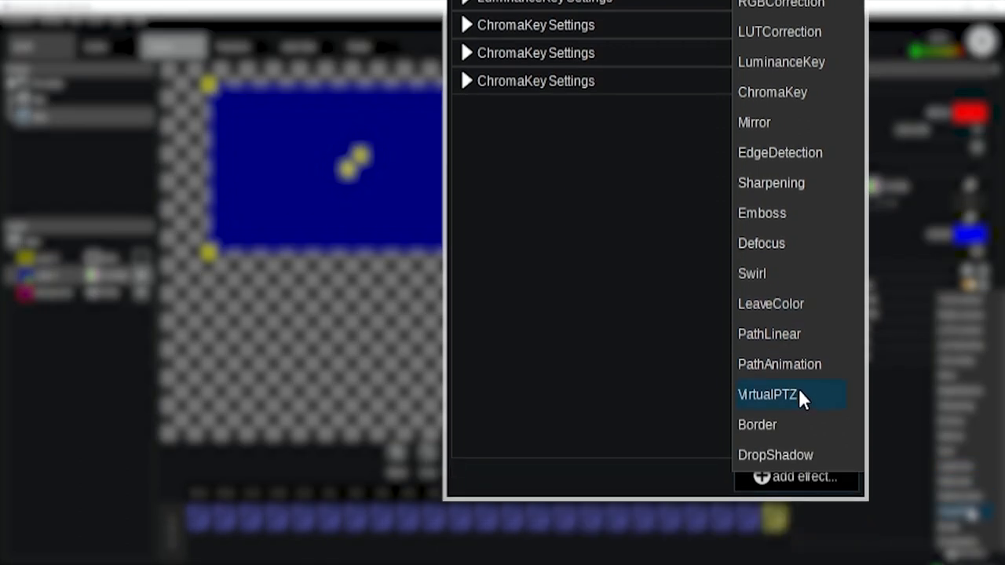
click(767, 394)
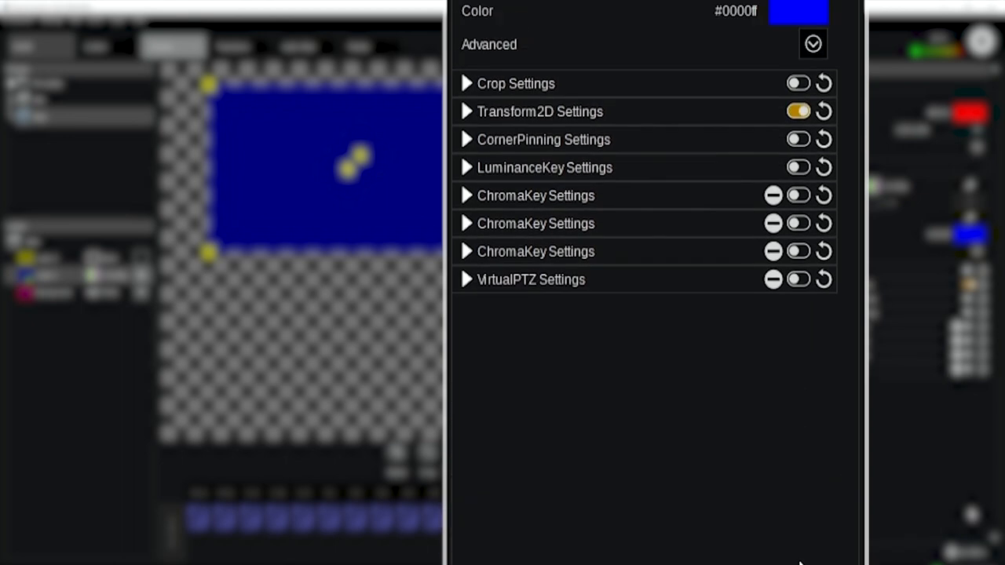